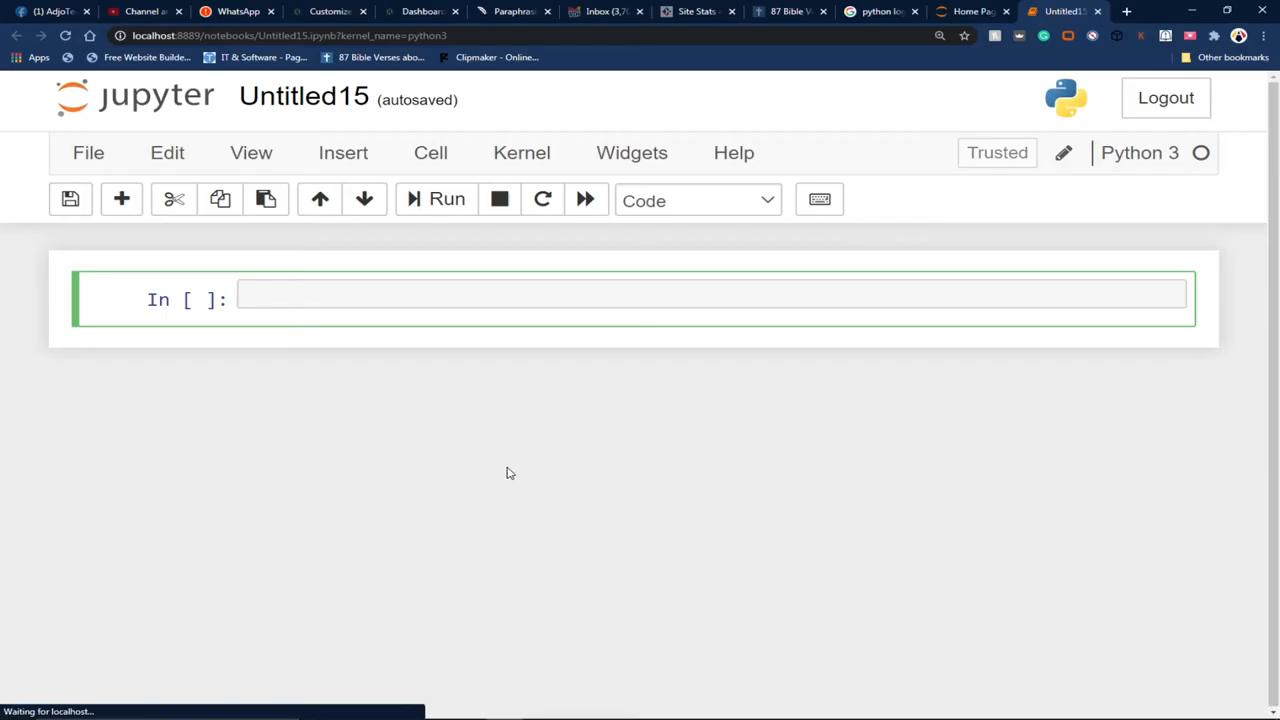
pyautogui.moveTo(548, 466)
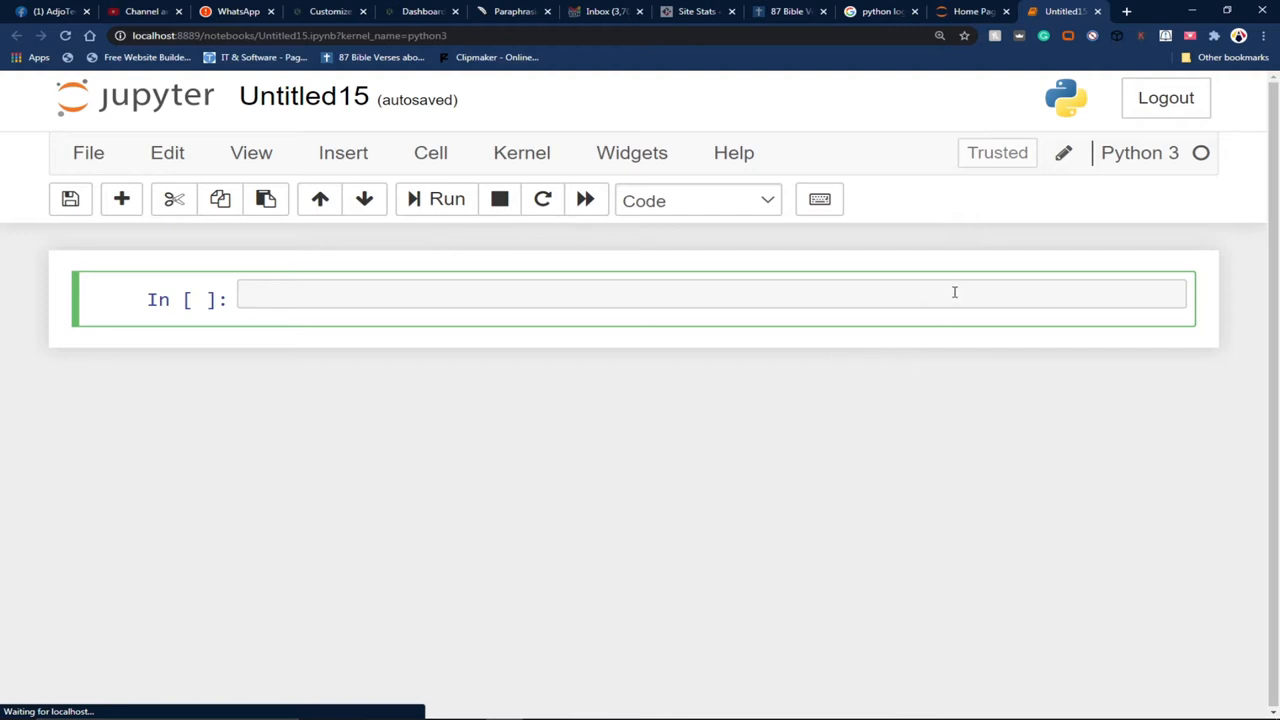
pyautogui.moveTo(772, 294)
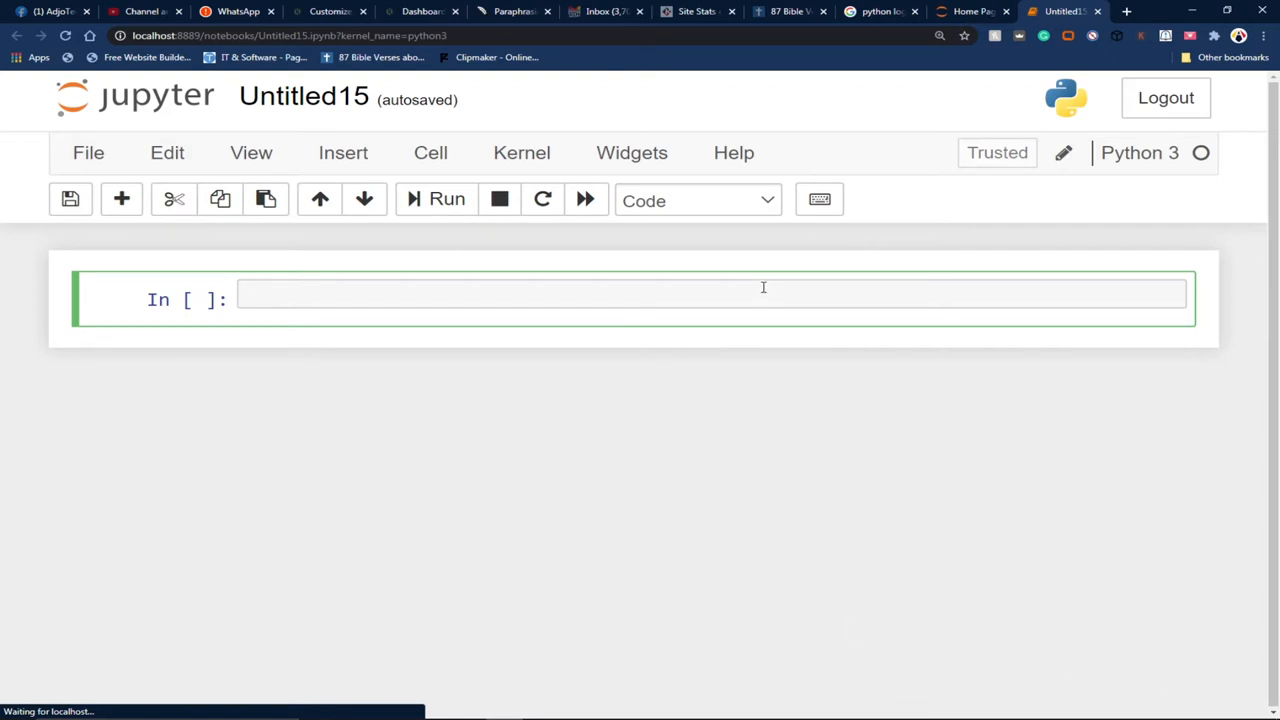
pyautogui.moveTo(556, 292)
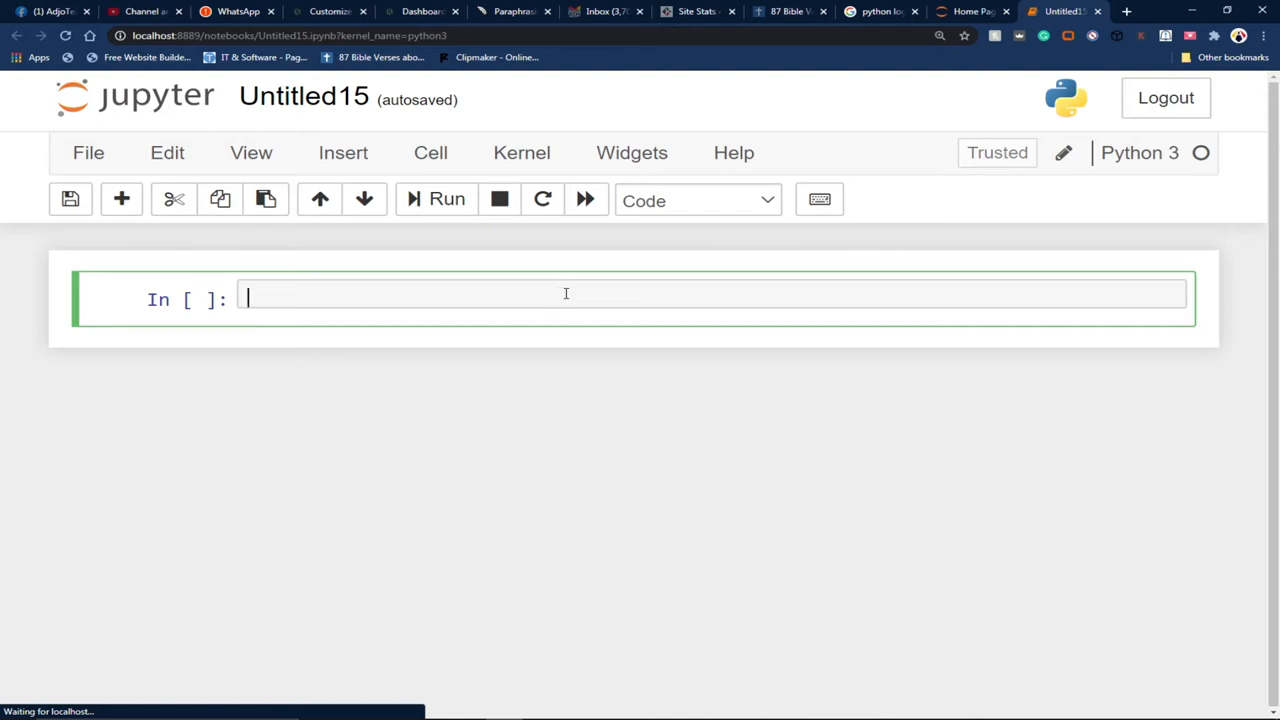
# Write coordinates = with round parentheses, discarding the square and curly bracket attempts.
pyautogui.write('c')
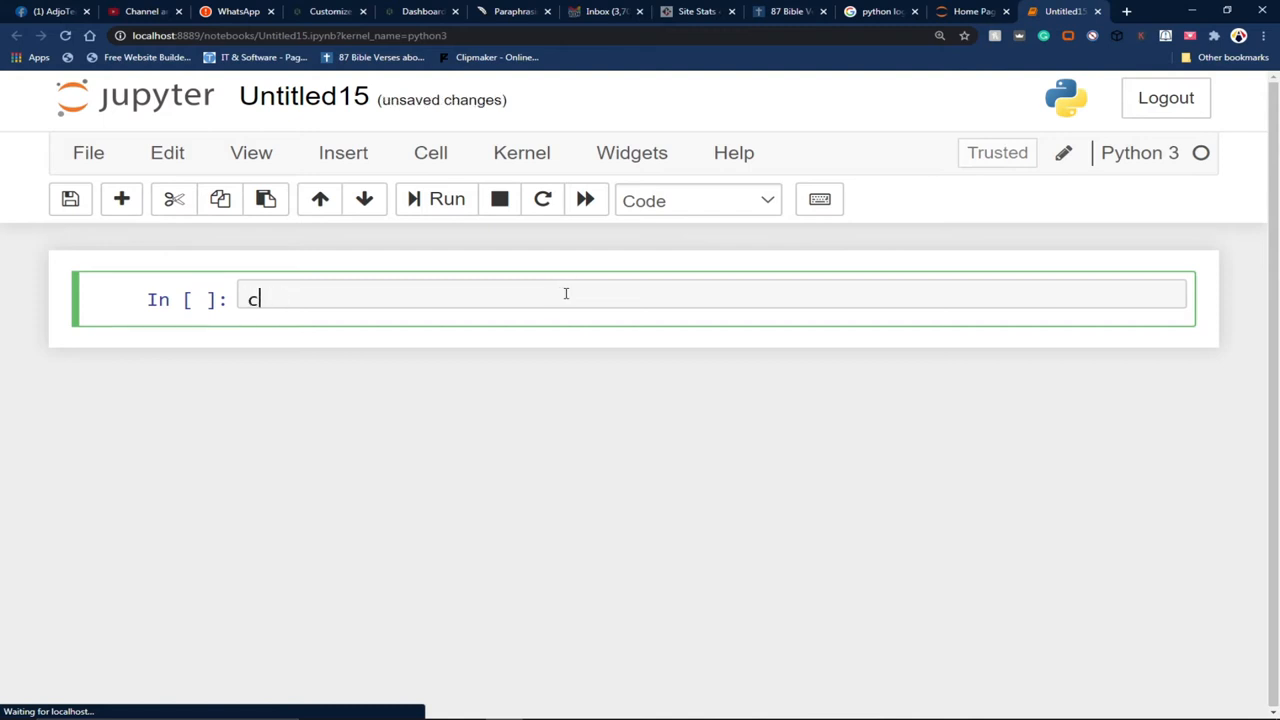
pyautogui.write('oordi')
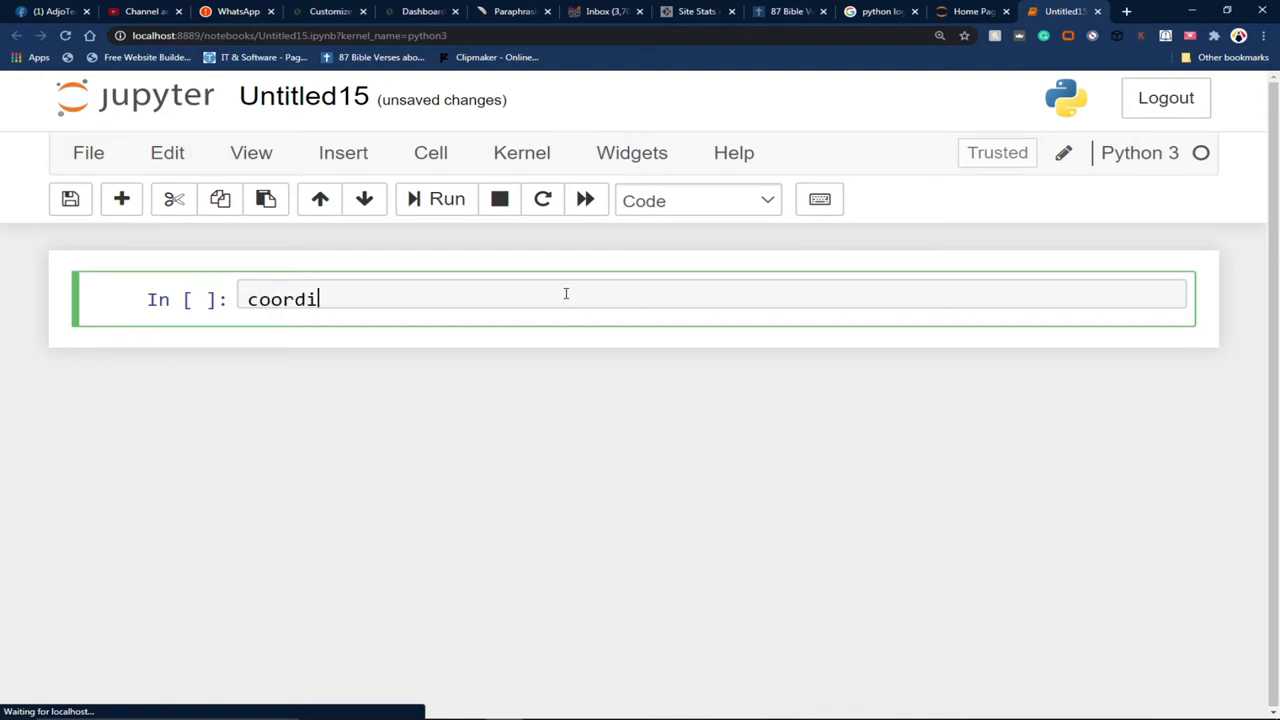
pyautogui.write('nates')
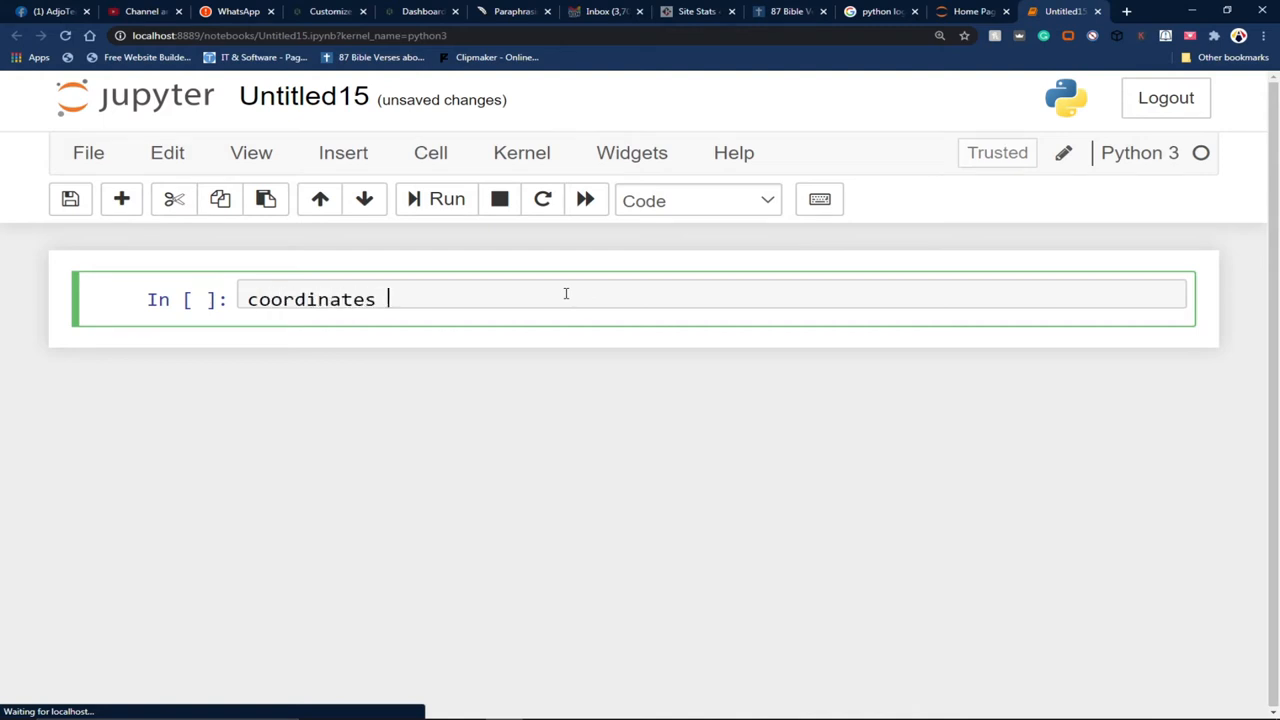
pyautogui.write('=')
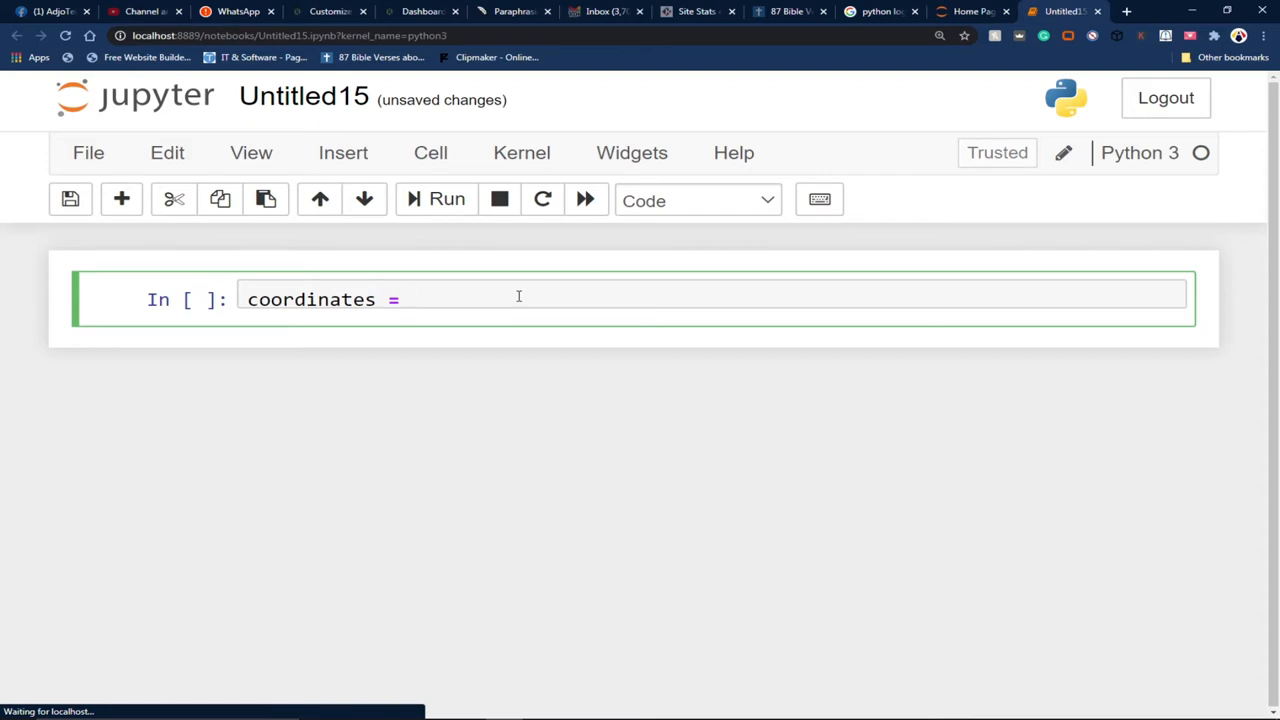
pyautogui.write('[]')
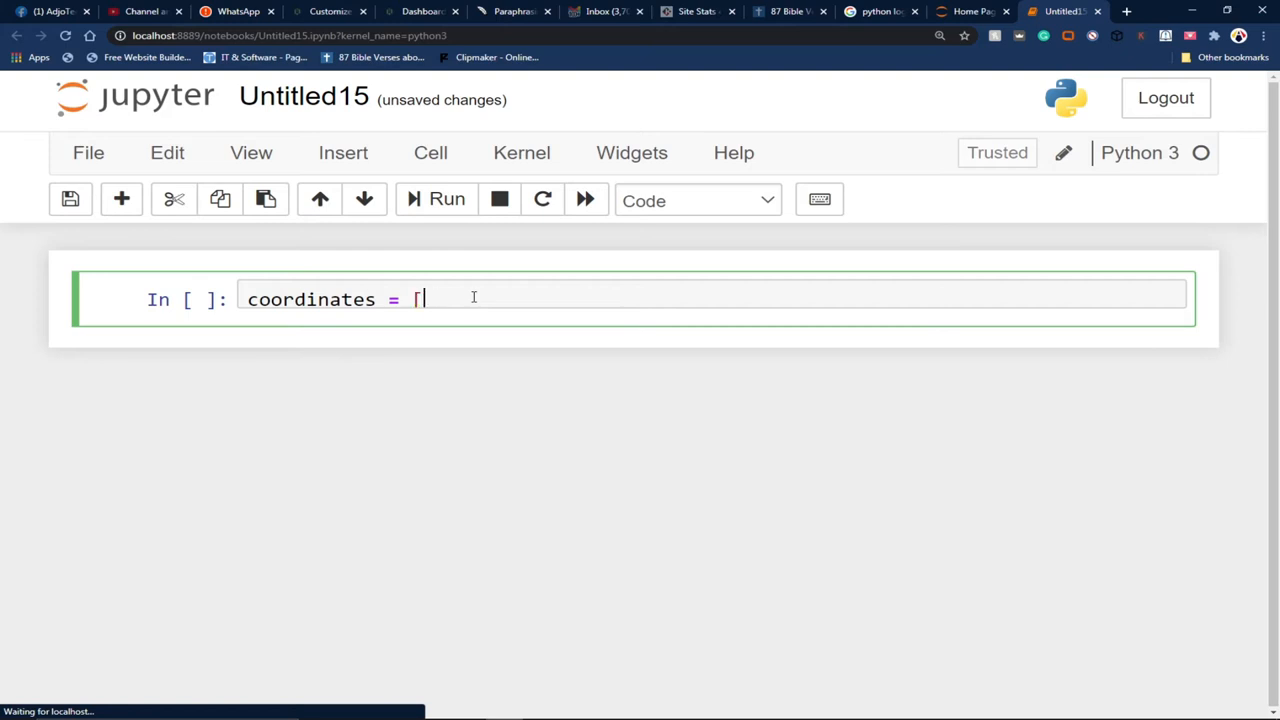
pyautogui.press('Backspace')
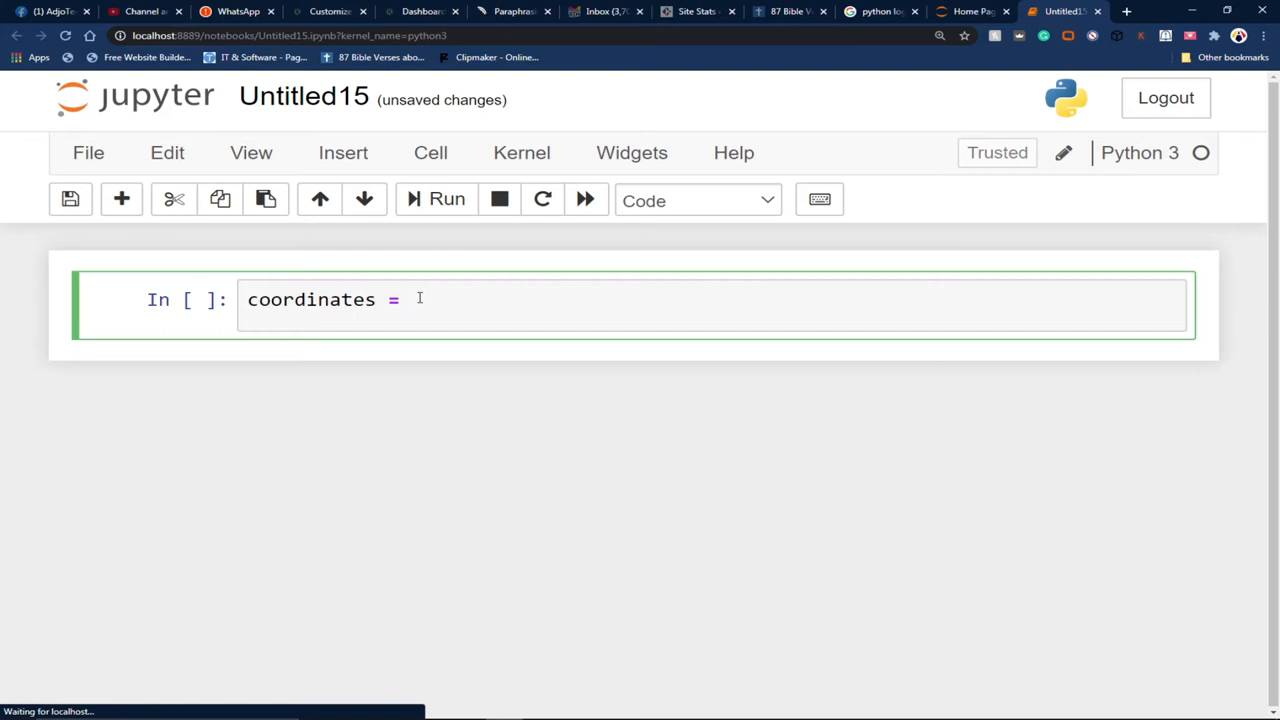
pyautogui.write('()')
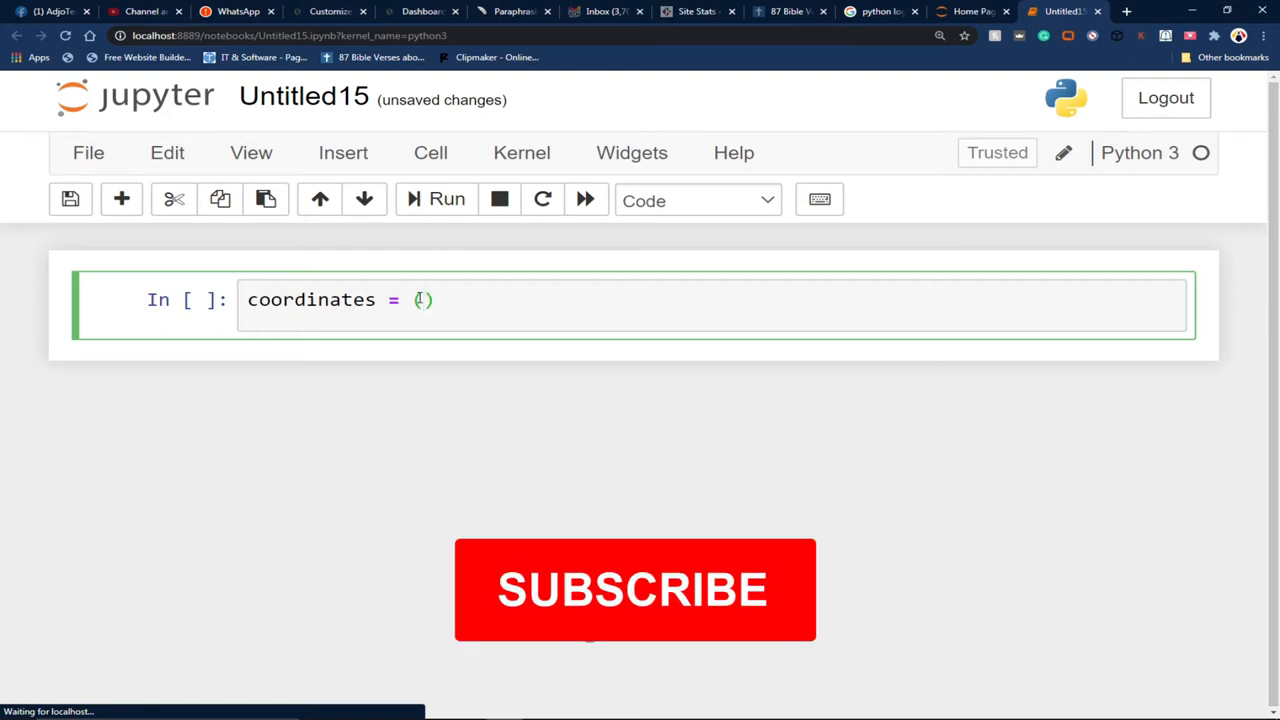
pyautogui.click(634, 588)
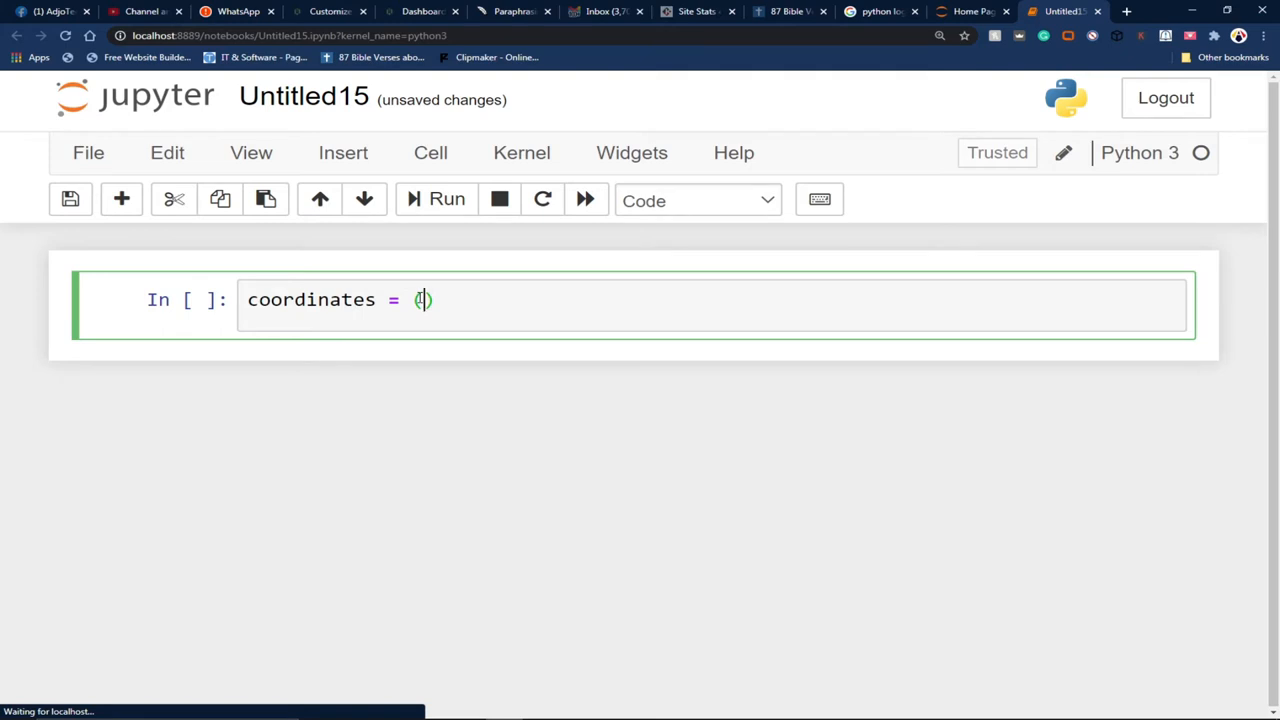
pyautogui.write('{')
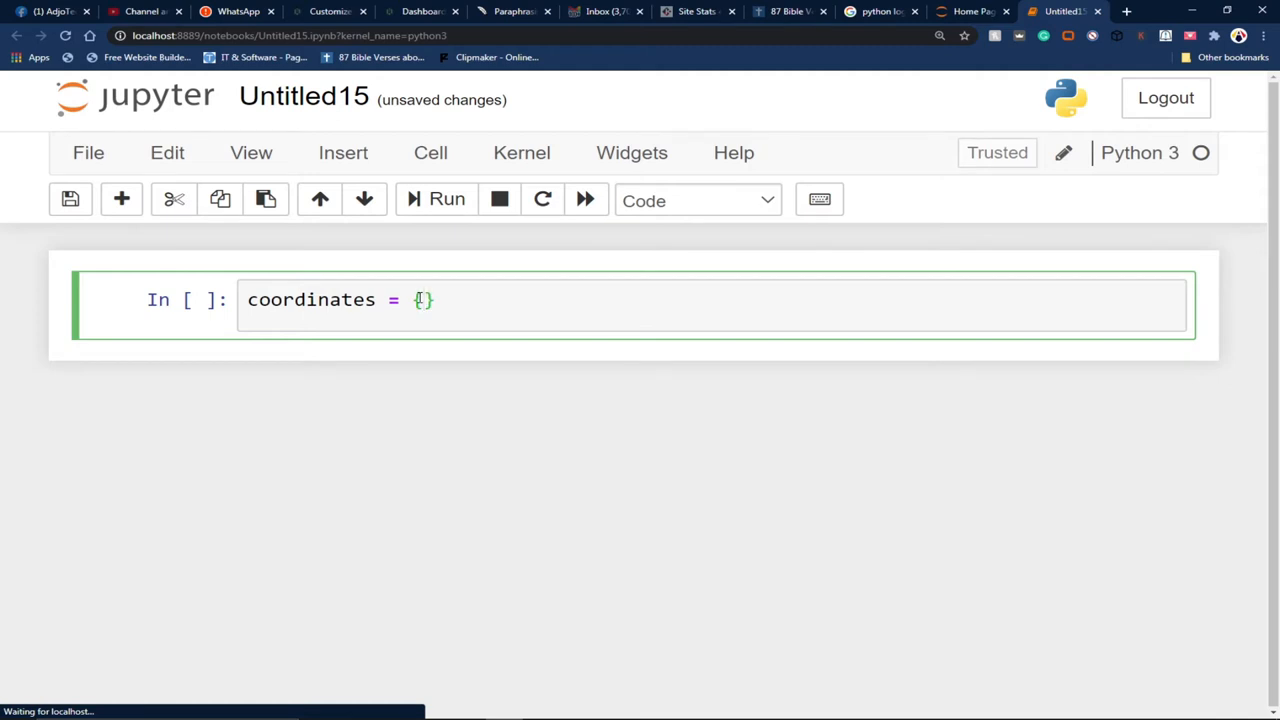
pyautogui.press('Backspace')
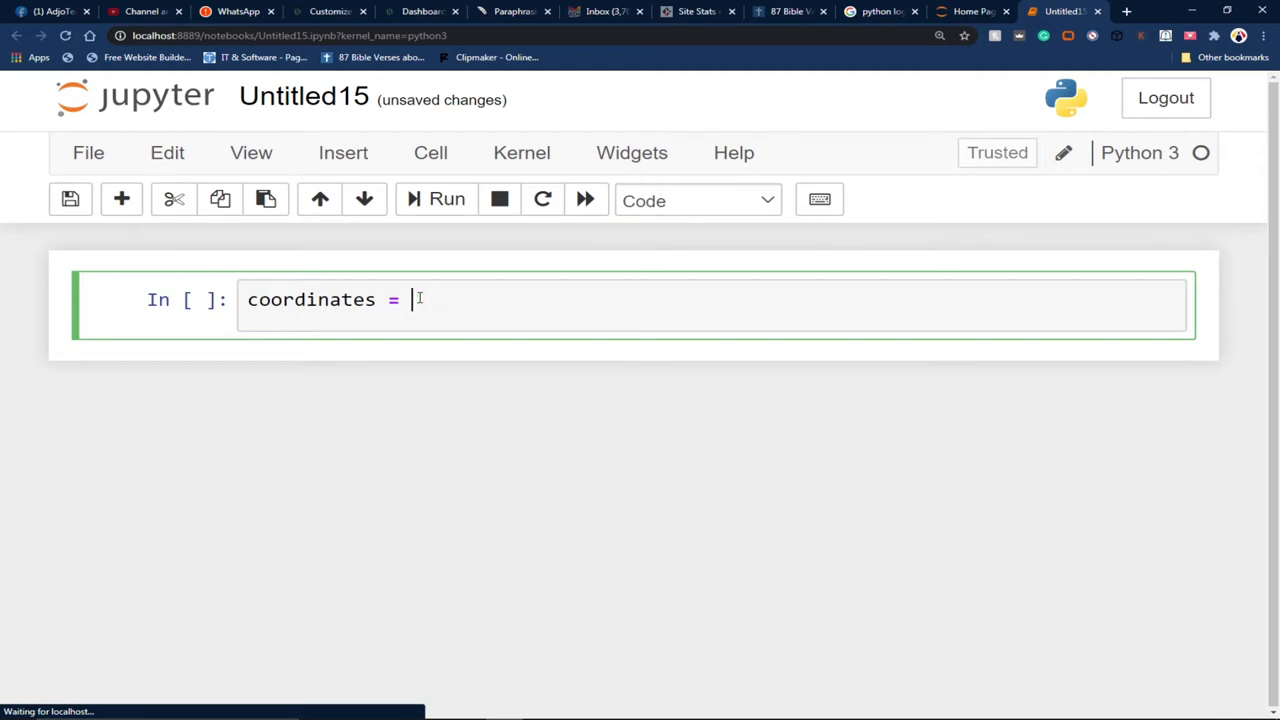
pyautogui.write('()')
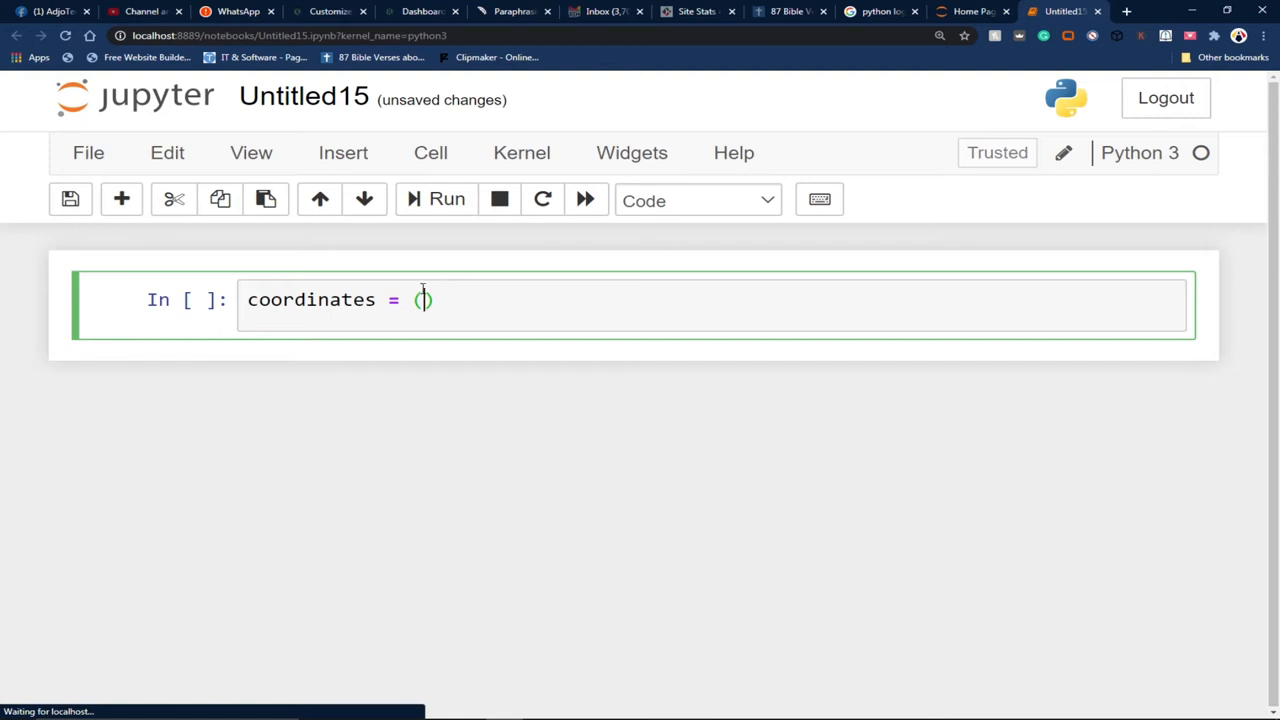
# Fill the tuple with 4,6 and start a new line below the assignment.
pyautogui.write('4,')
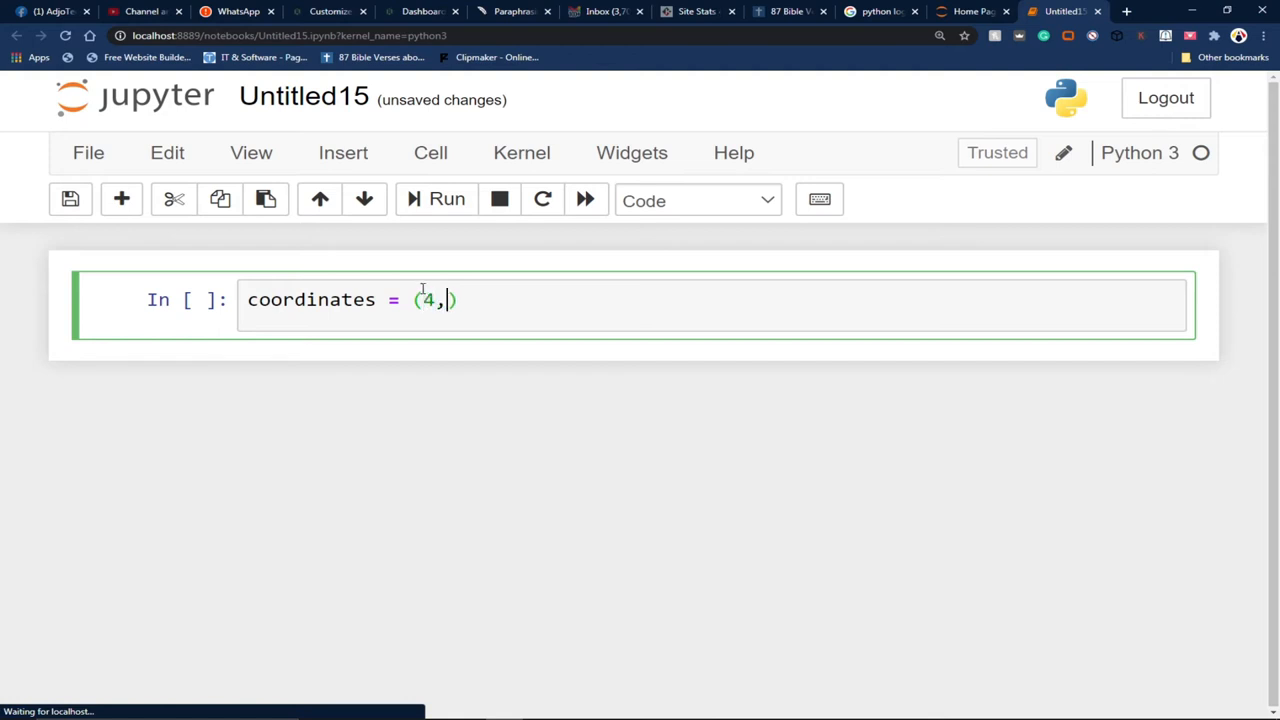
pyautogui.write('6')
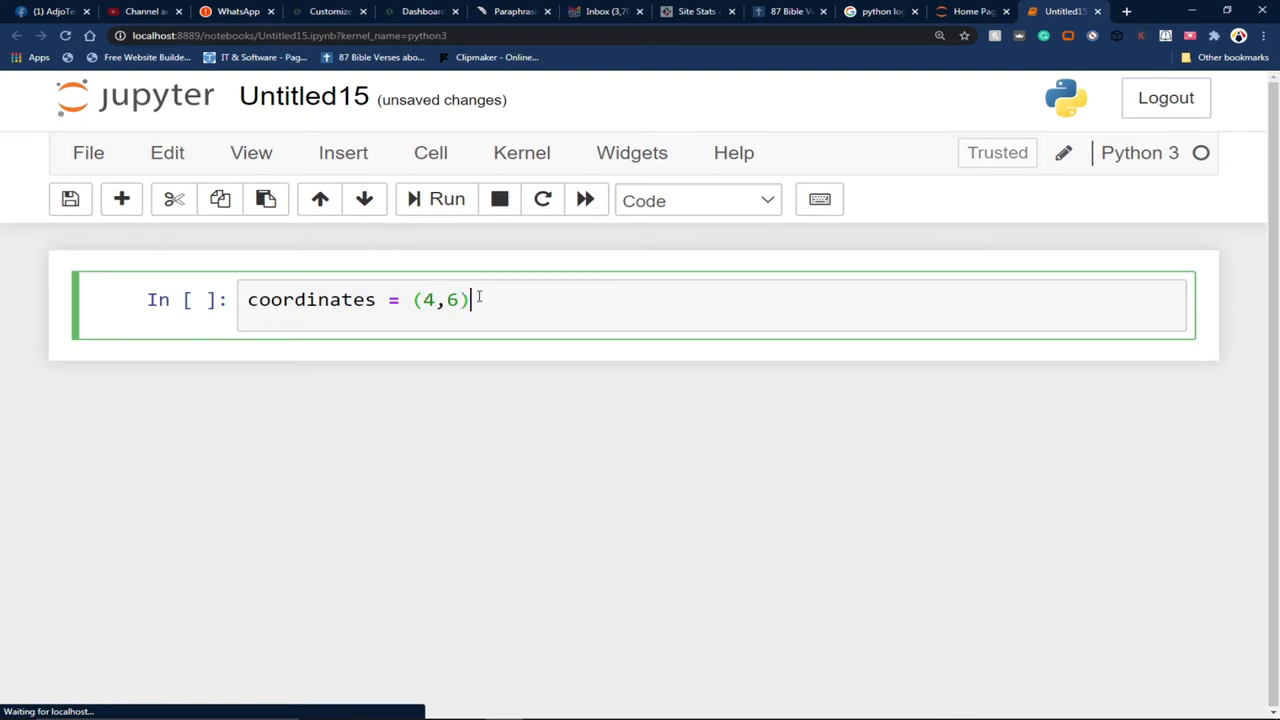
pyautogui.press('Return')
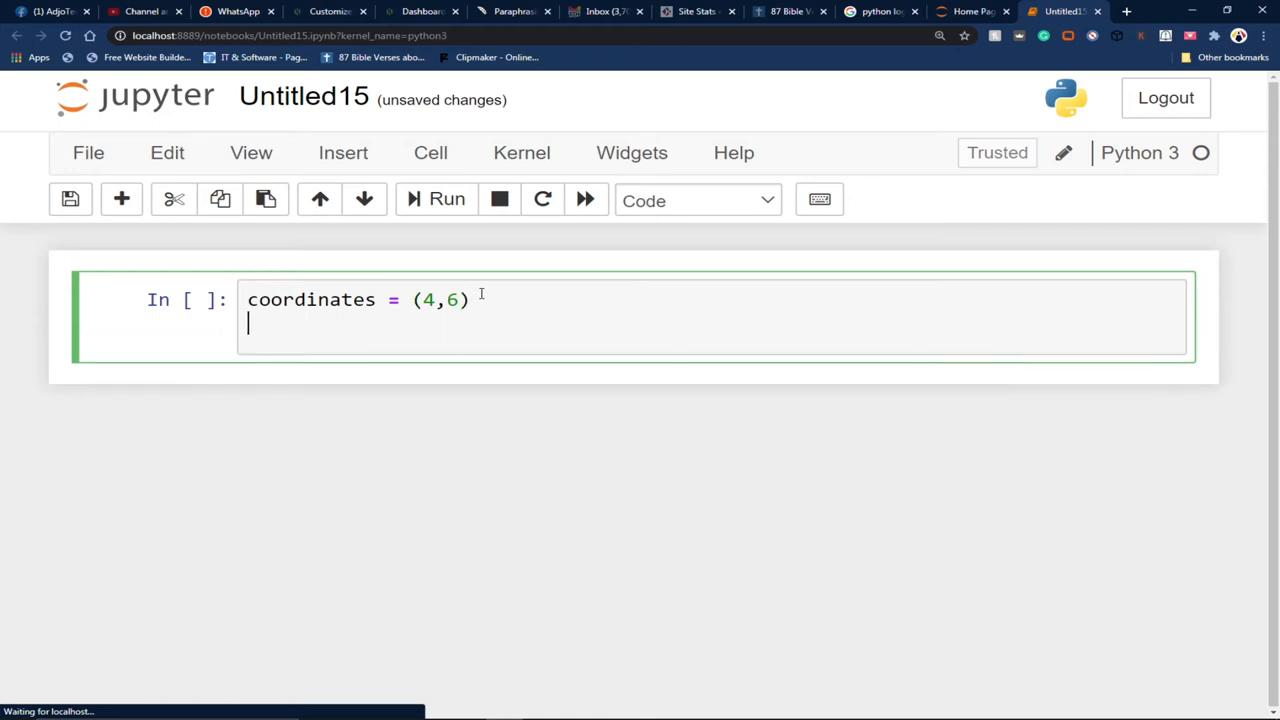
# Add print(coordinates[0]), run it to output 4, then target the index for changing to 1.
pyautogui.write('print')
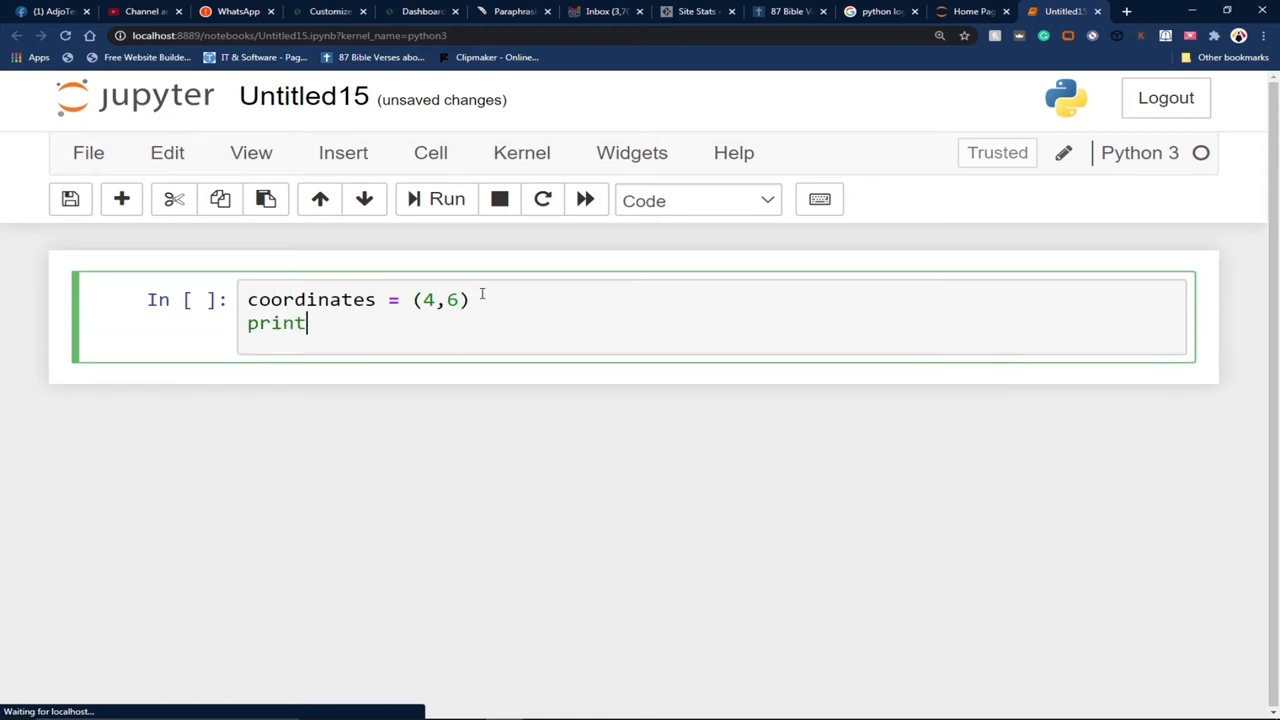
pyautogui.write('(cordi')
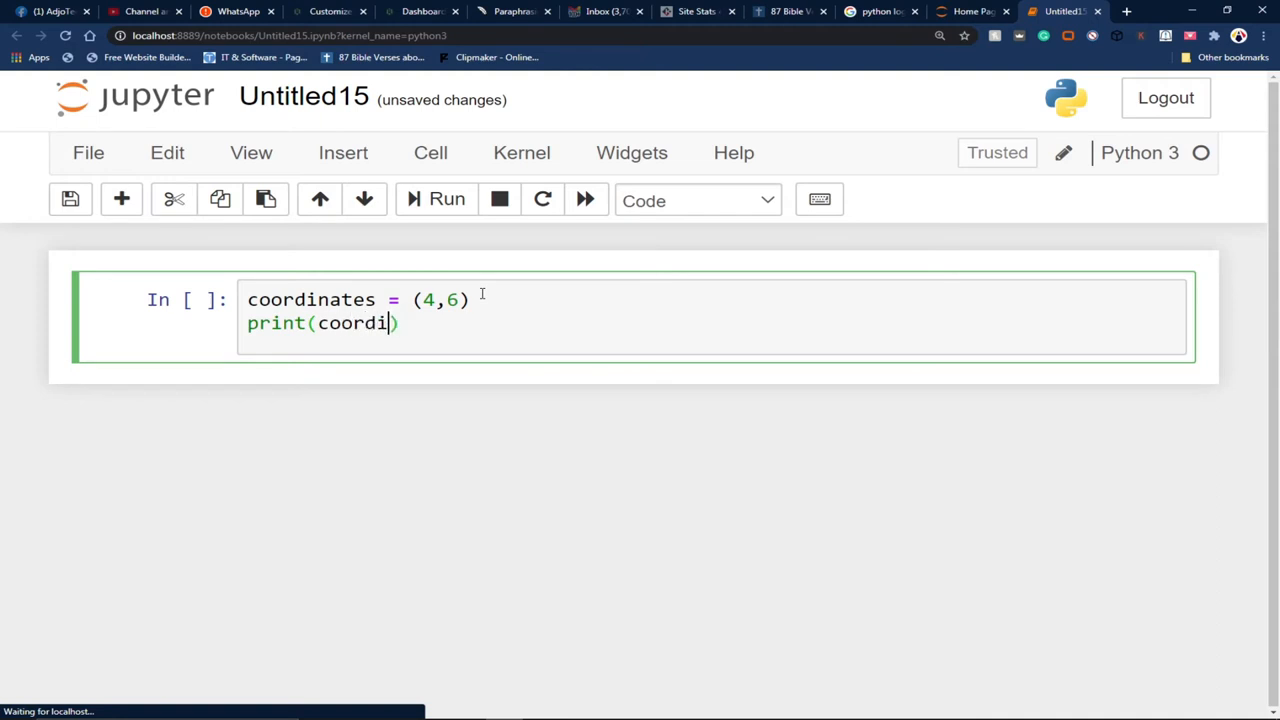
pyautogui.write('nates')
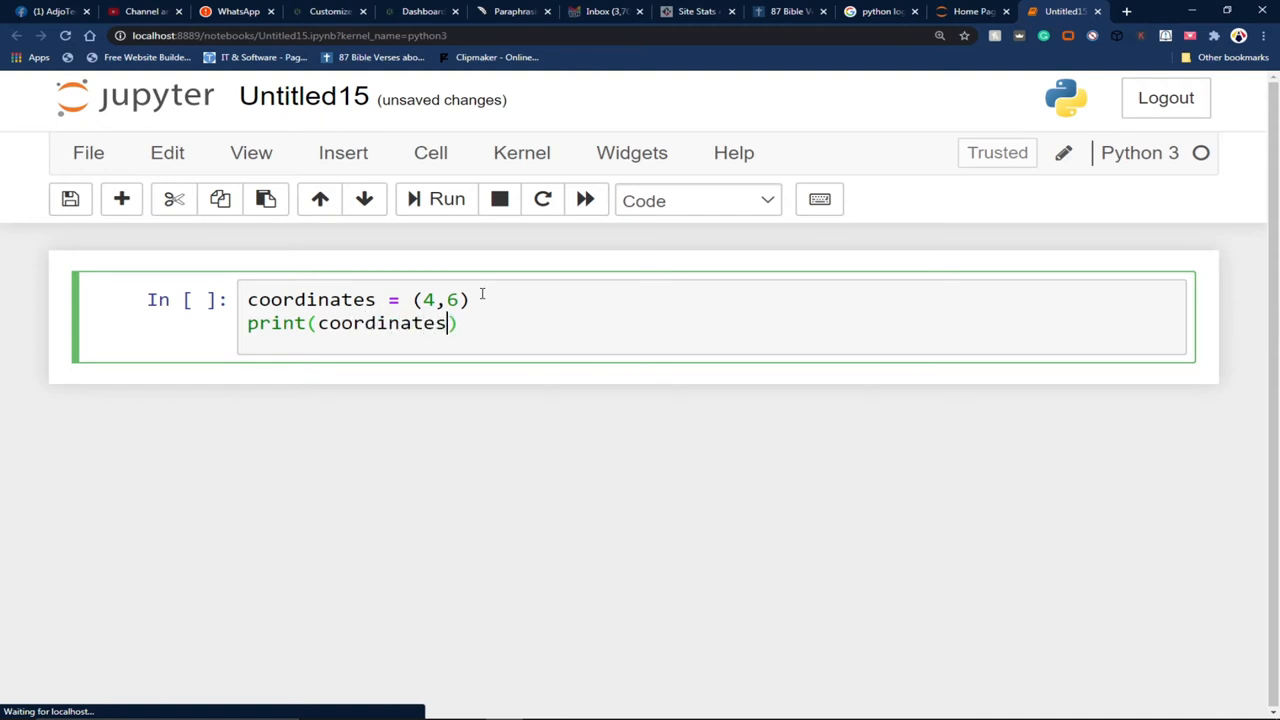
pyautogui.write('[]')
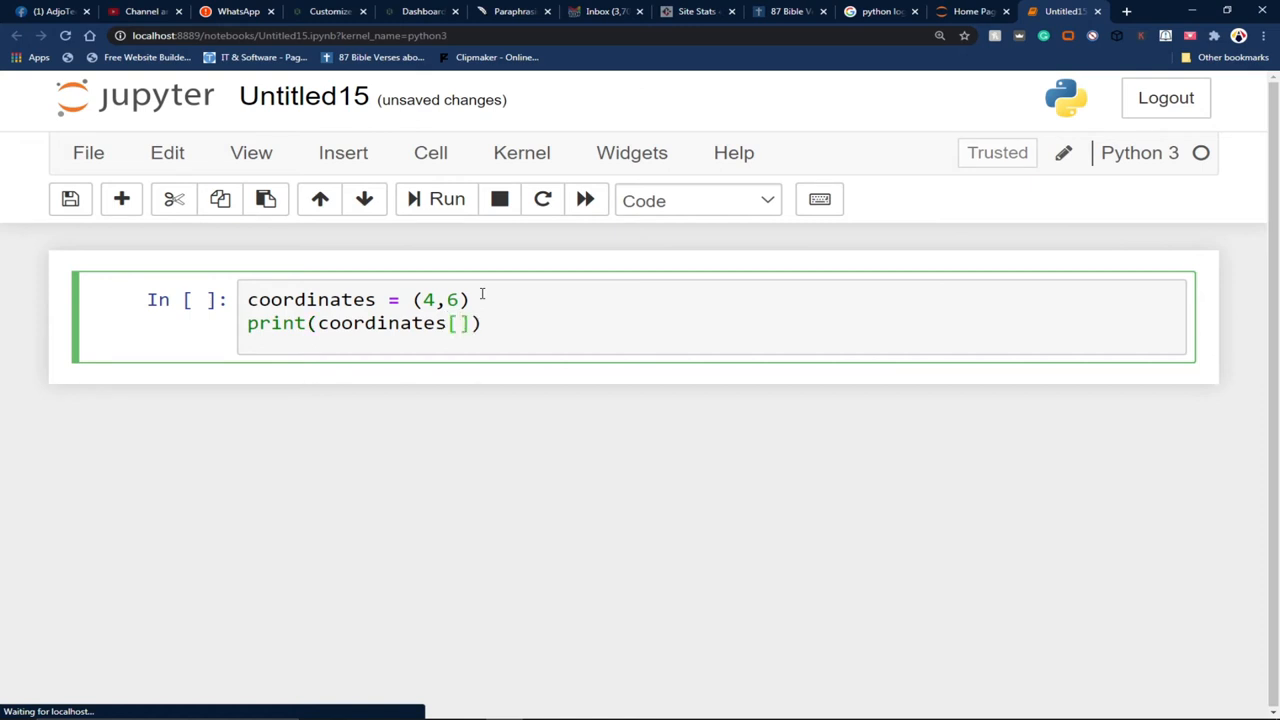
pyautogui.write('0')
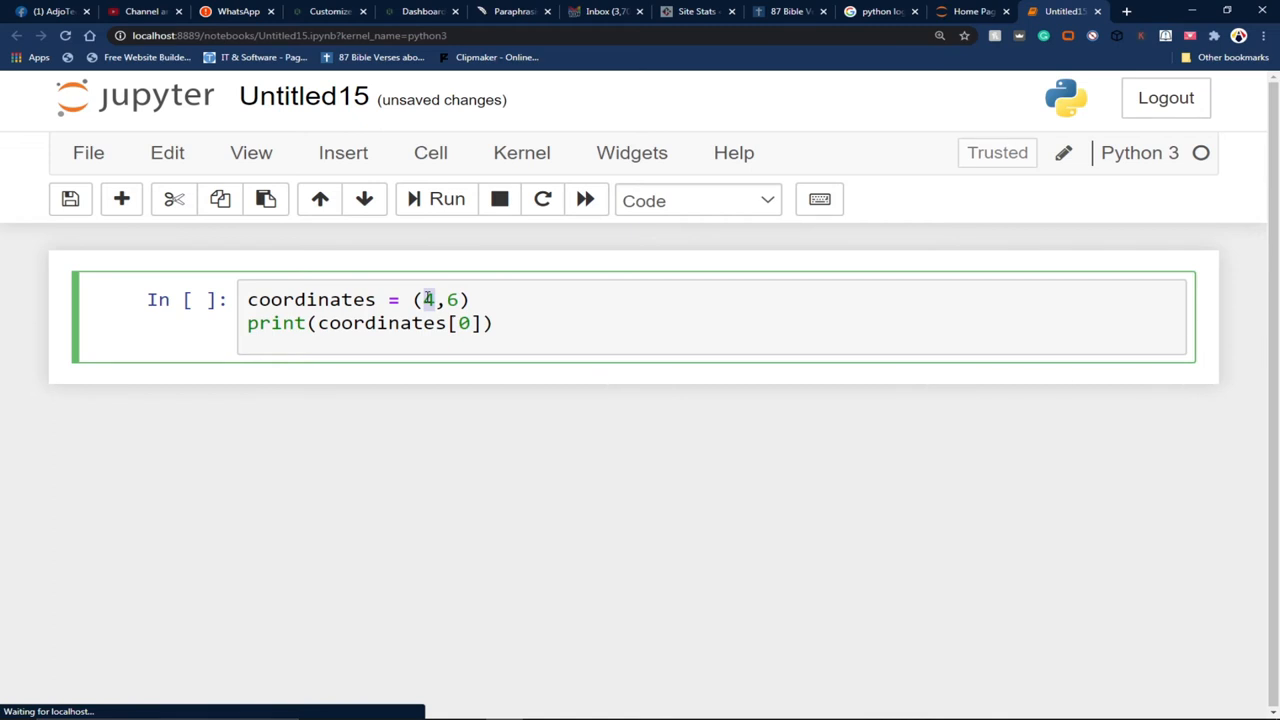
pyautogui.click(496, 322)
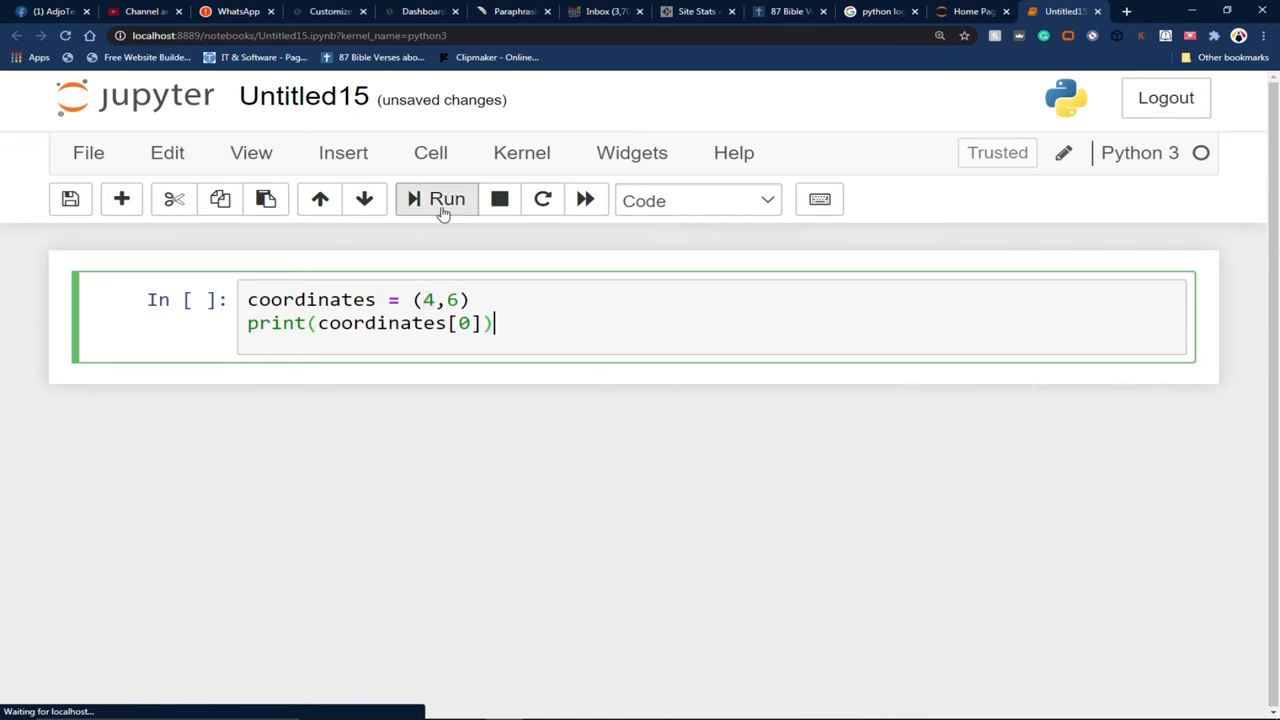
pyautogui.click(446, 198)
pyautogui.write('1')
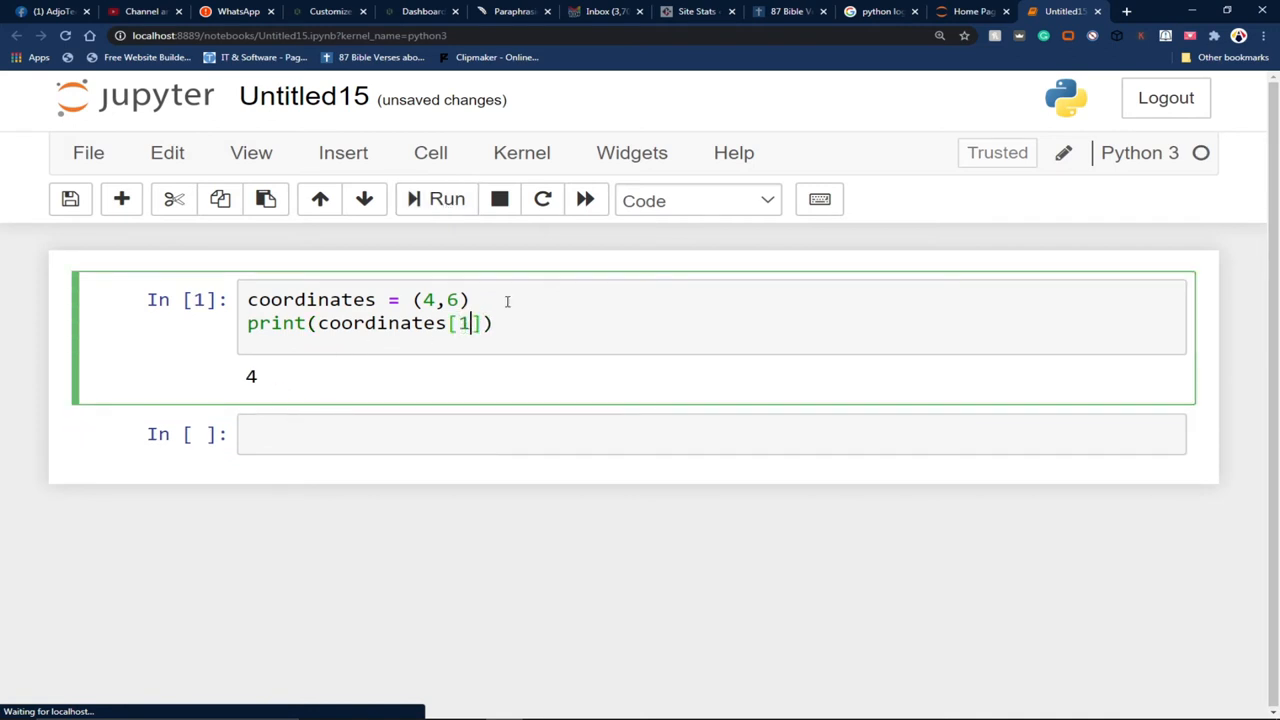
pyautogui.click(446, 198)
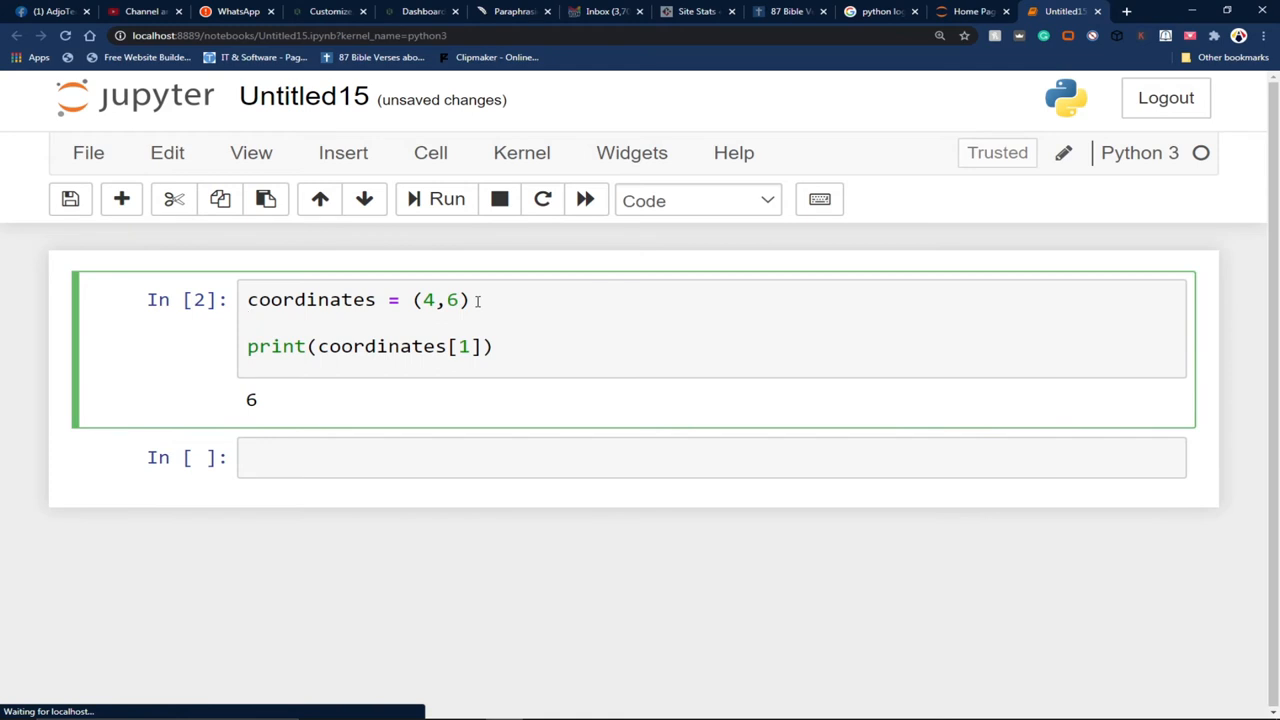
# Add coordinates[0] = 5 and run the cell, raising the tuple item-assignment TypeError.
pyautogui.write('co')
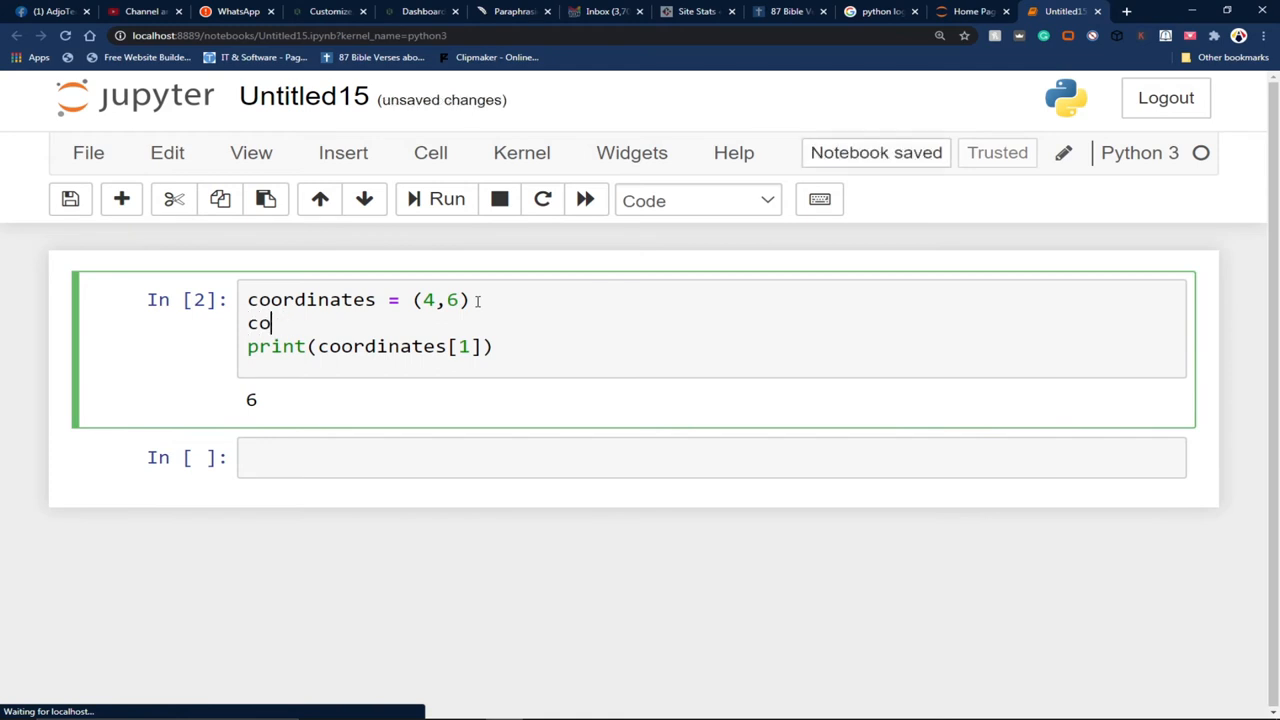
pyautogui.write('rd')
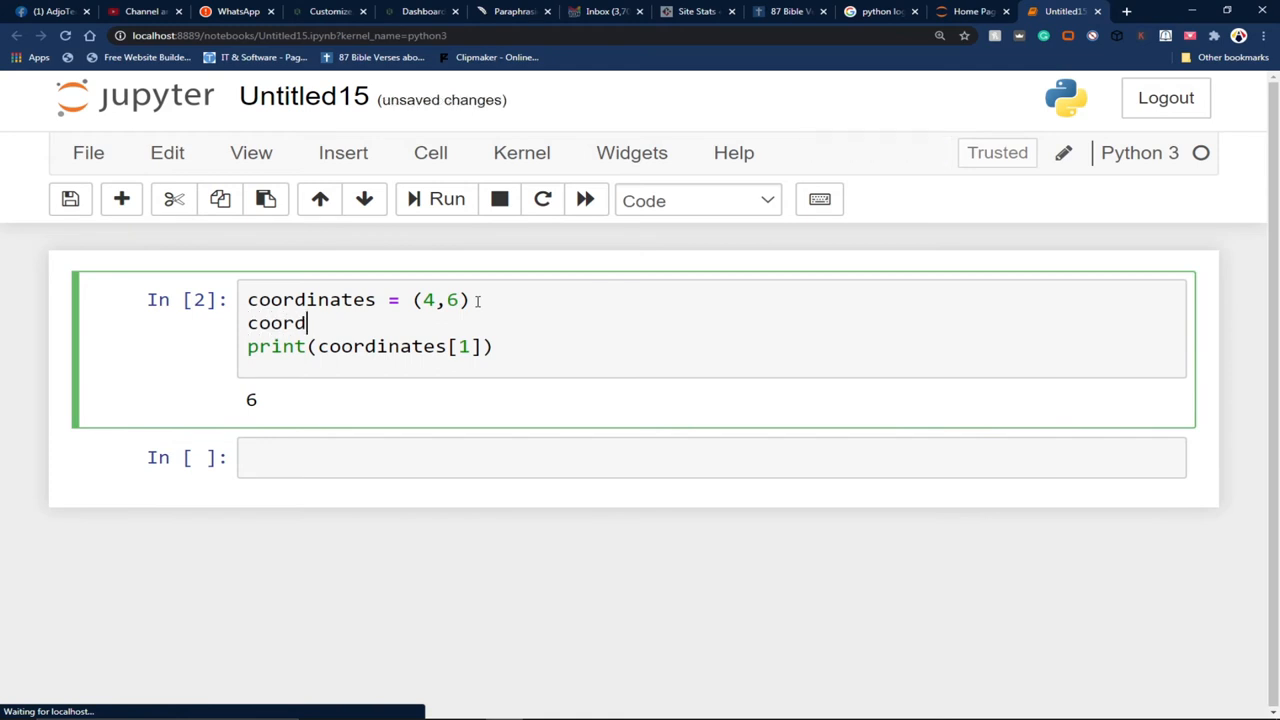
pyautogui.write('inates')
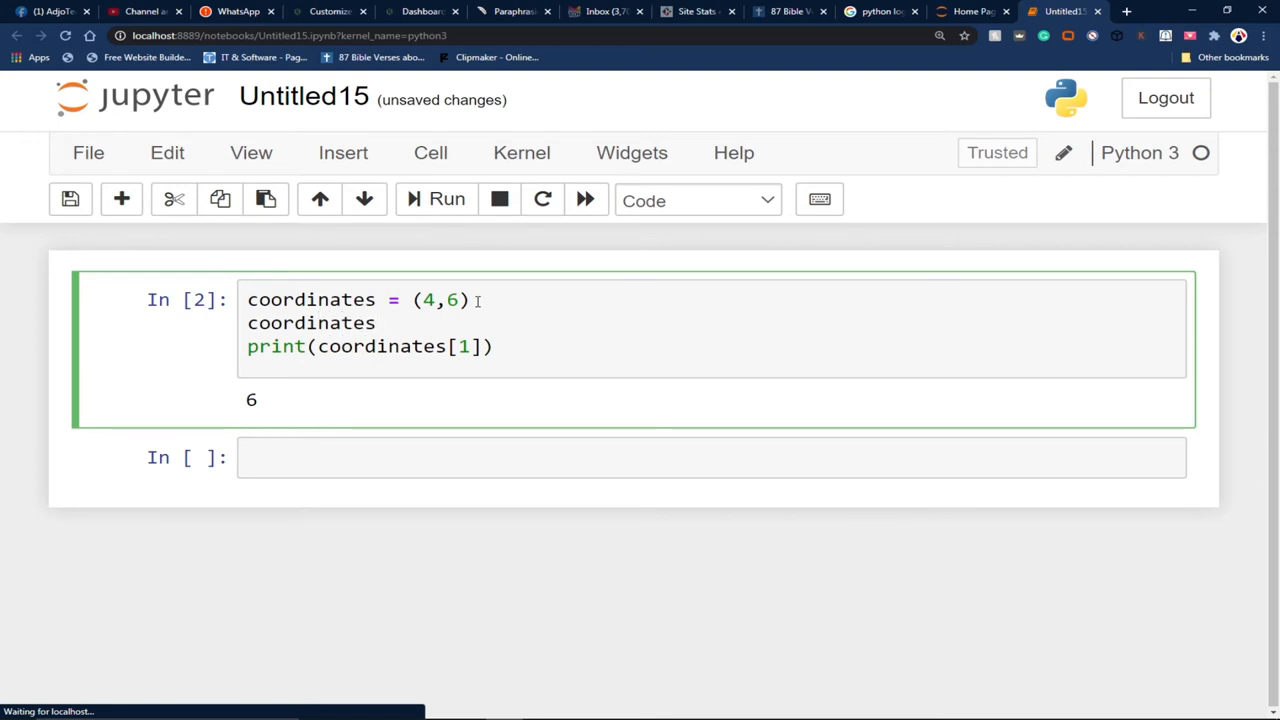
pyautogui.write('[]')
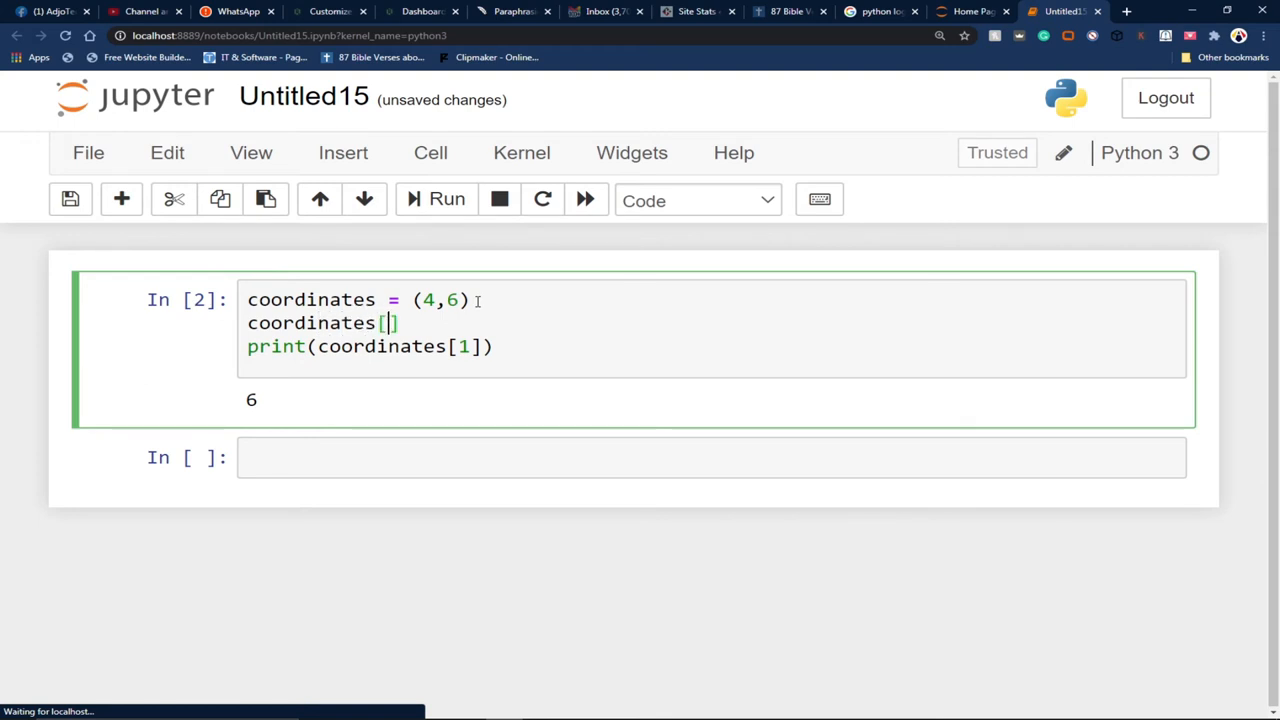
pyautogui.write('0')
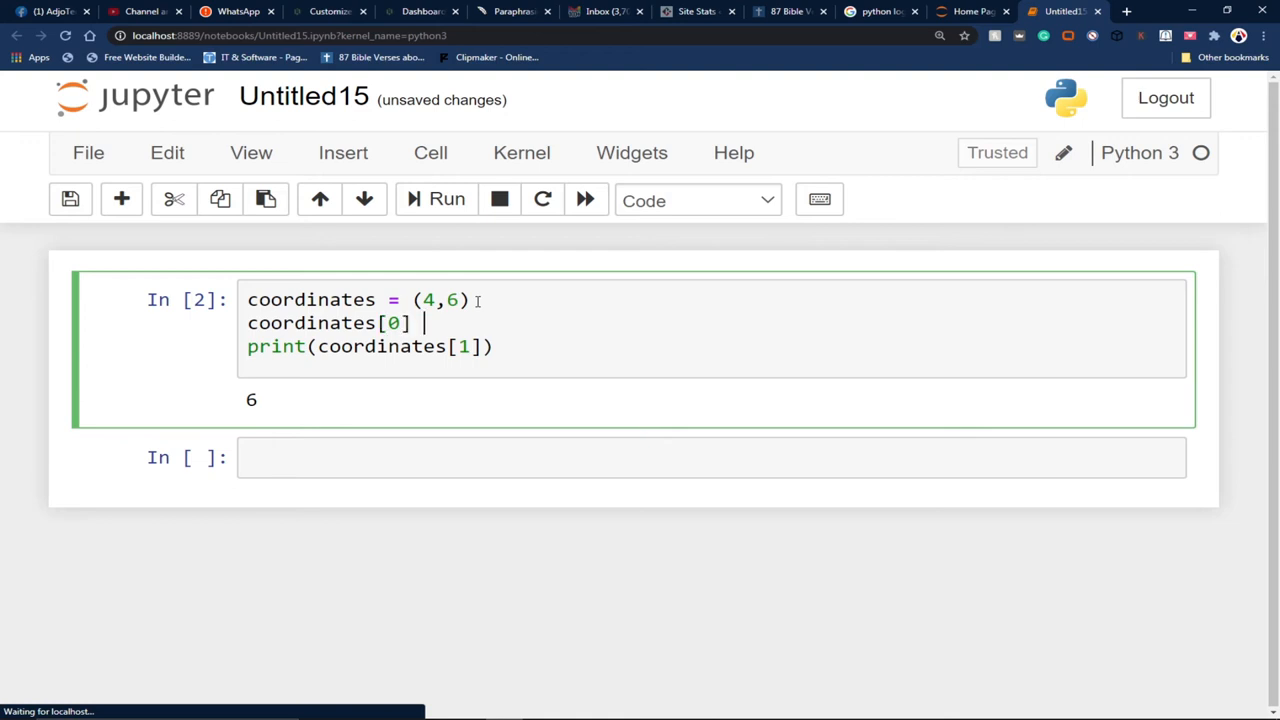
pyautogui.write('=')
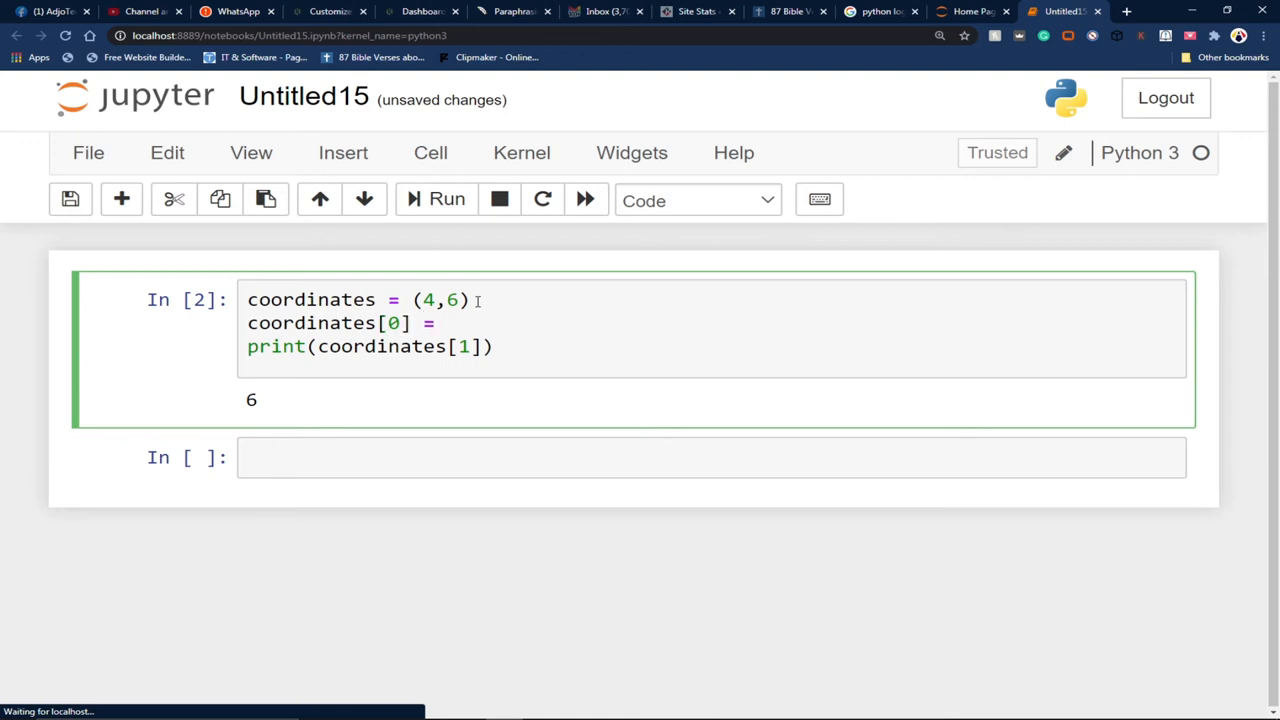
pyautogui.write('5')
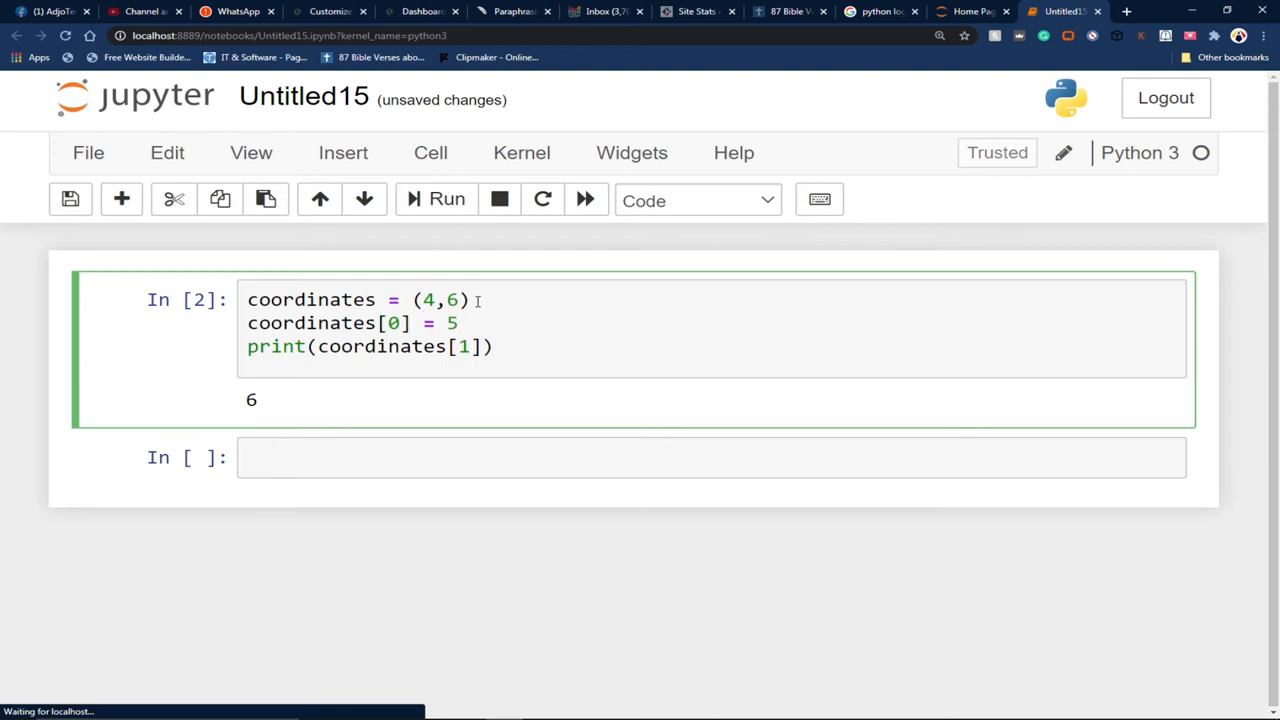
pyautogui.click(446, 198)
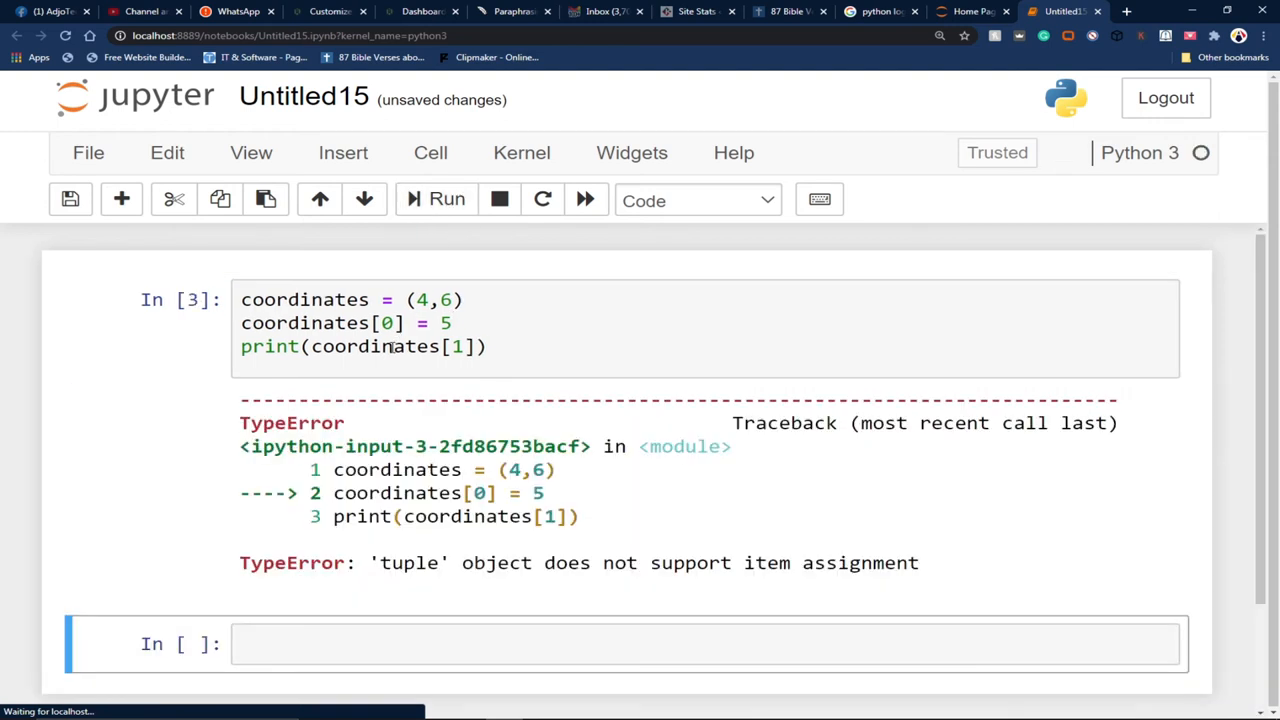
pyautogui.moveTo(448, 568)
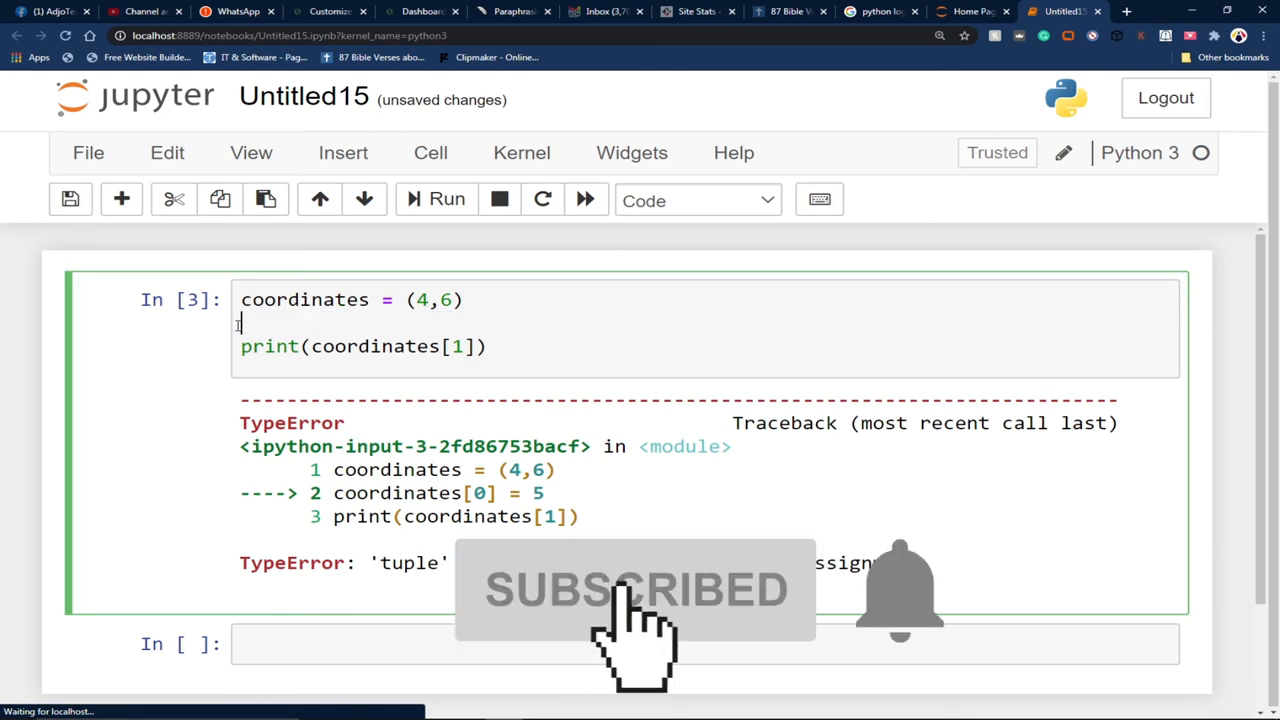
# Rerun the cell to print 6, then begin retyping the tuple as coordinates = ().
pyautogui.click(436, 200)
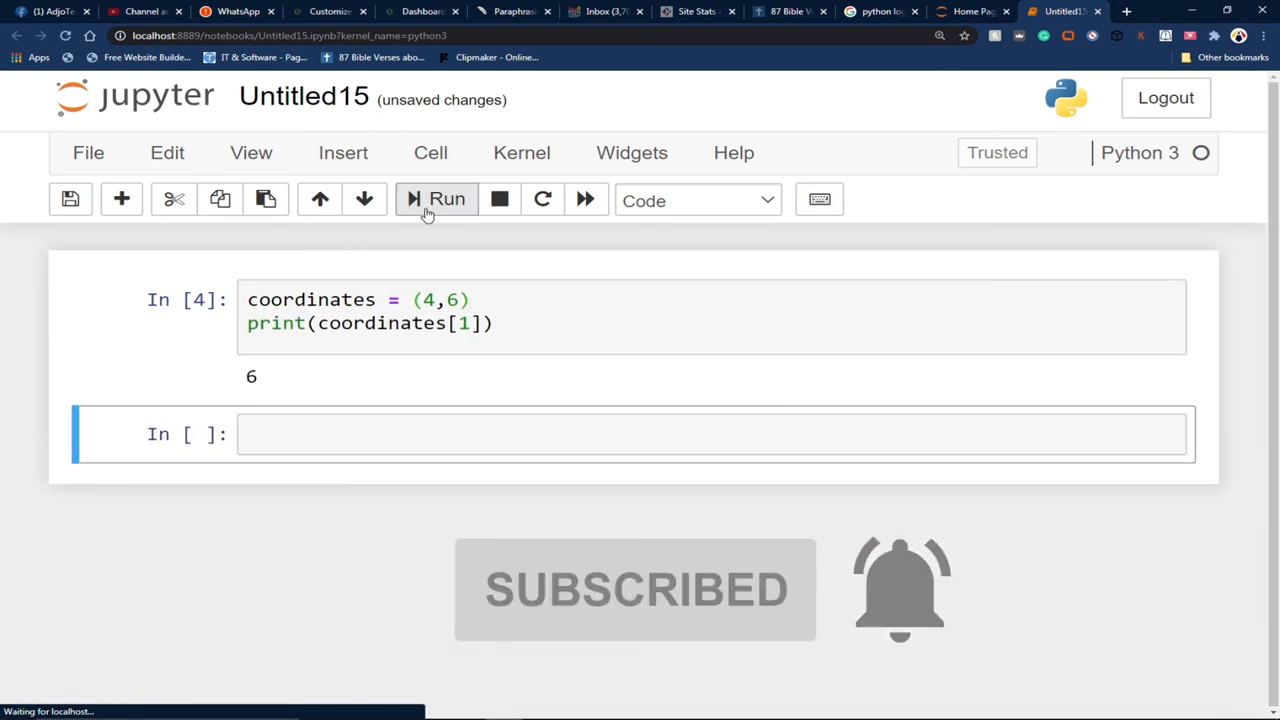
pyautogui.moveTo(430, 376)
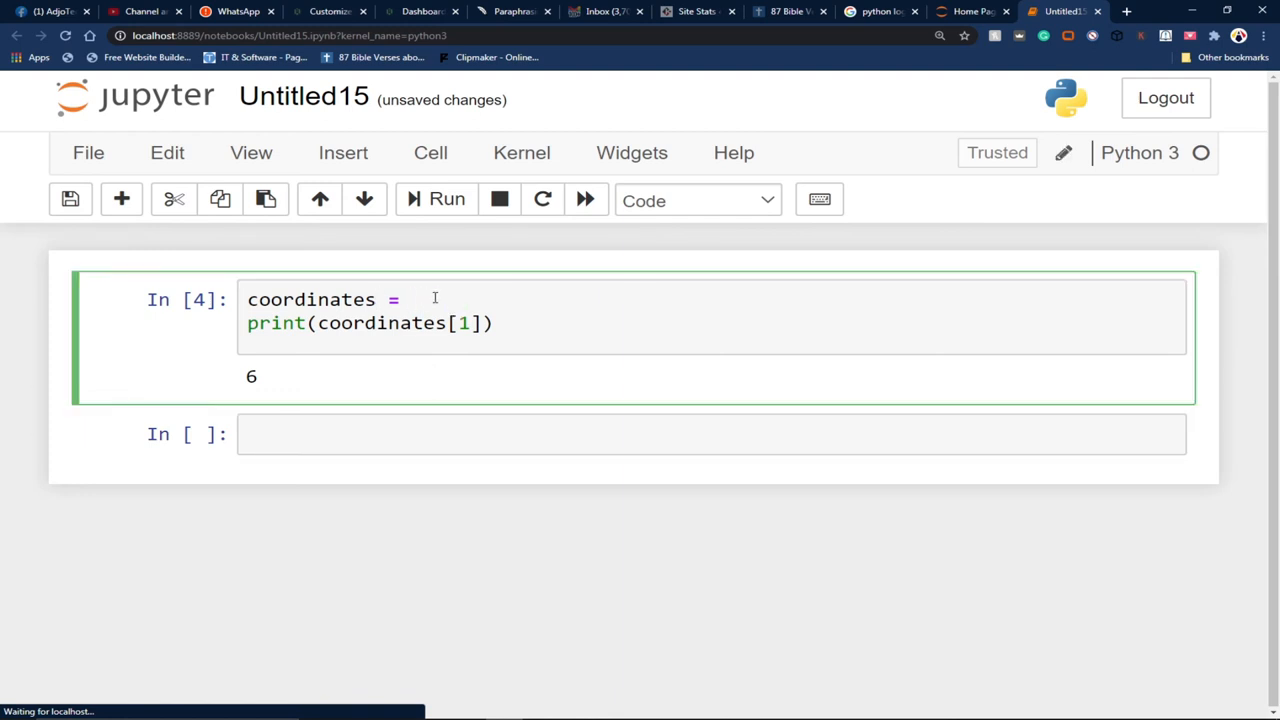
pyautogui.write('()')
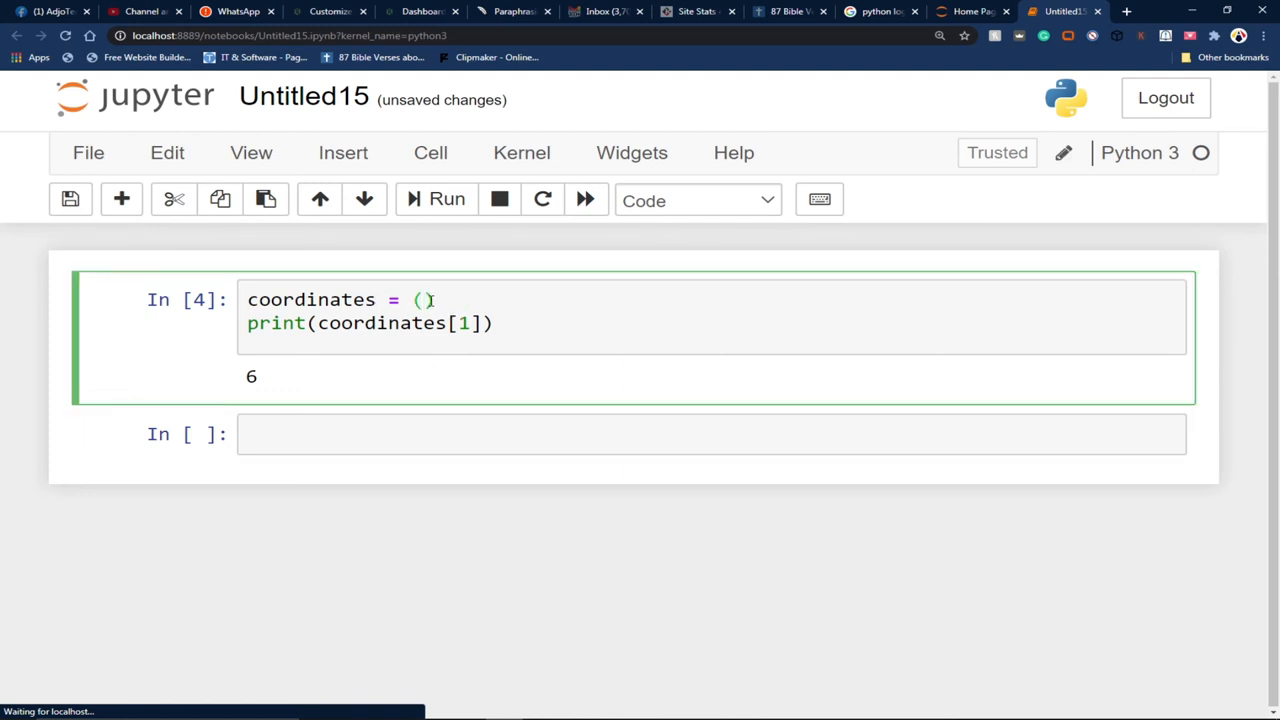